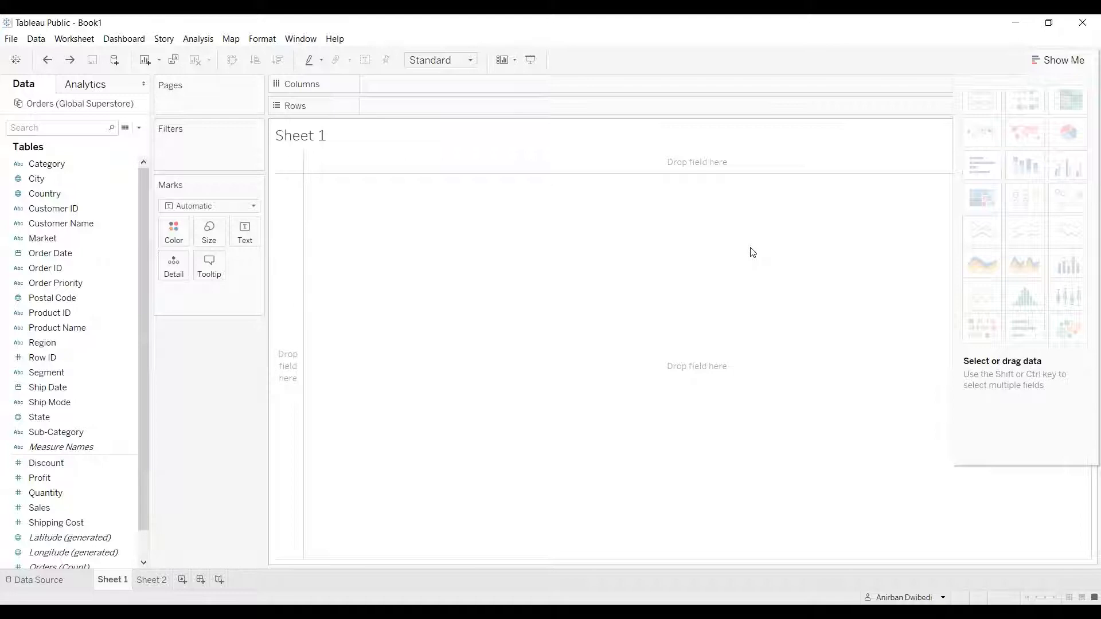
pyautogui.moveTo(87, 98)
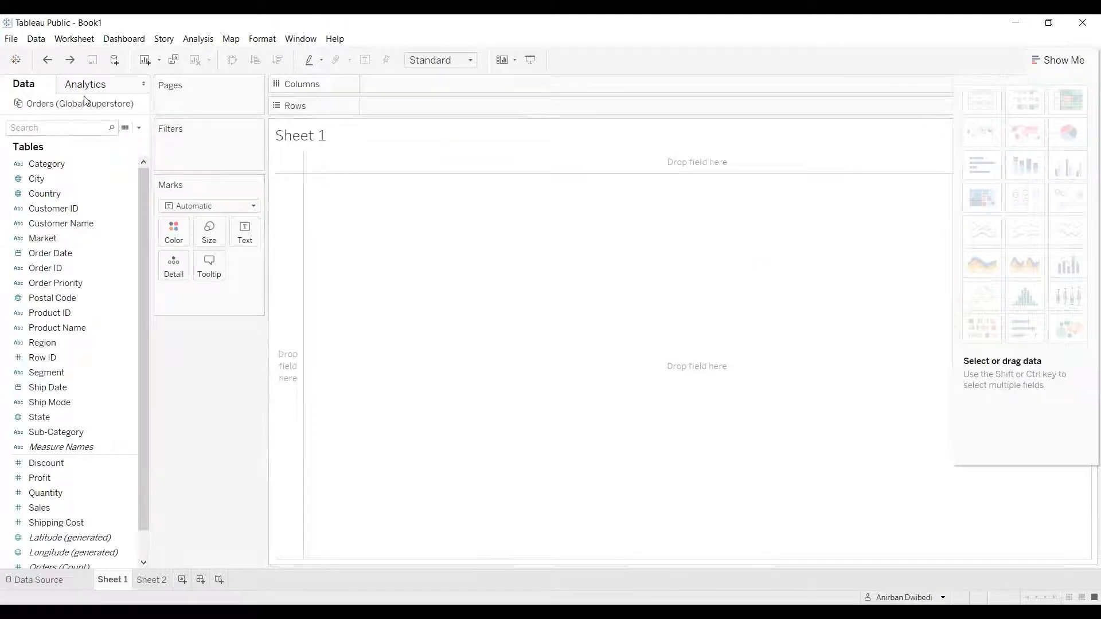
# Step: Place the Order Date field on the Rows shelf of Sheet 1
pyautogui.click(54, 208)
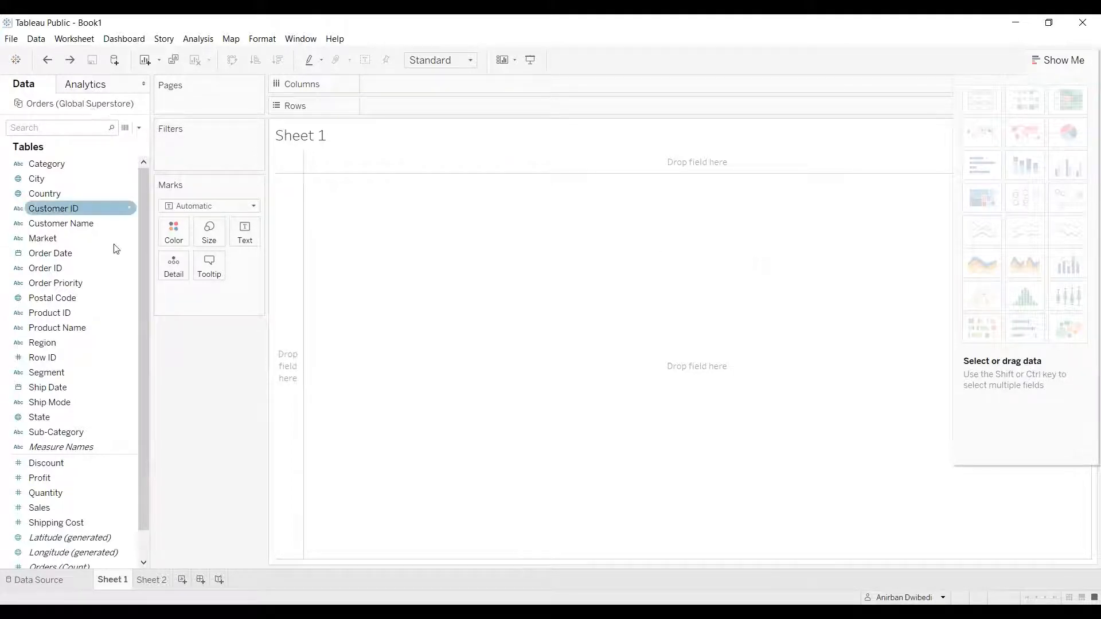
pyautogui.click(50, 253)
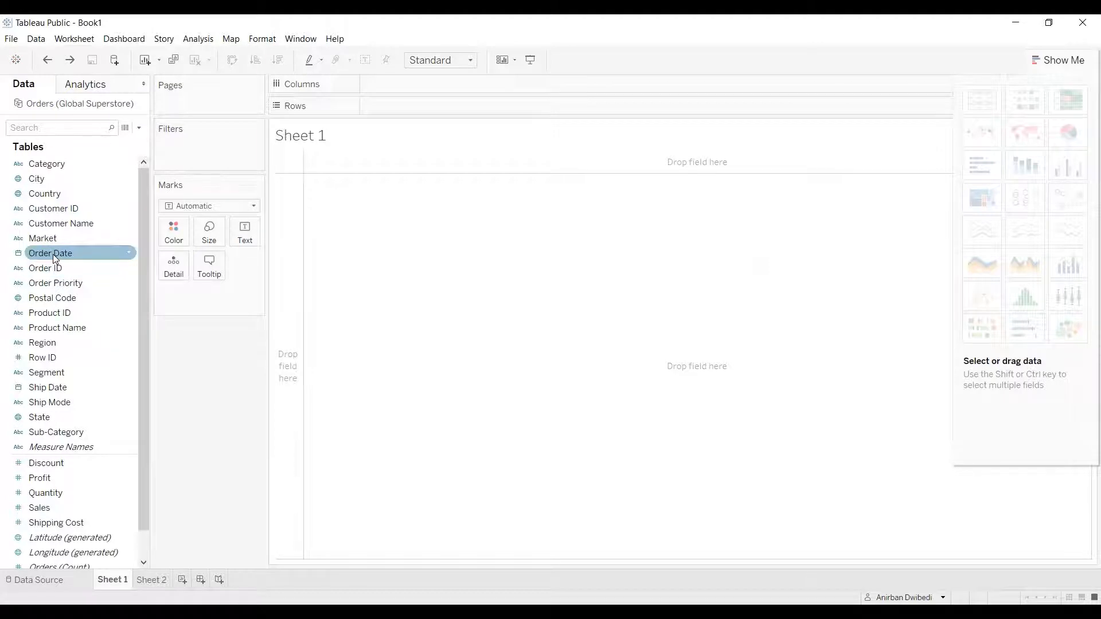
pyautogui.click(49, 401)
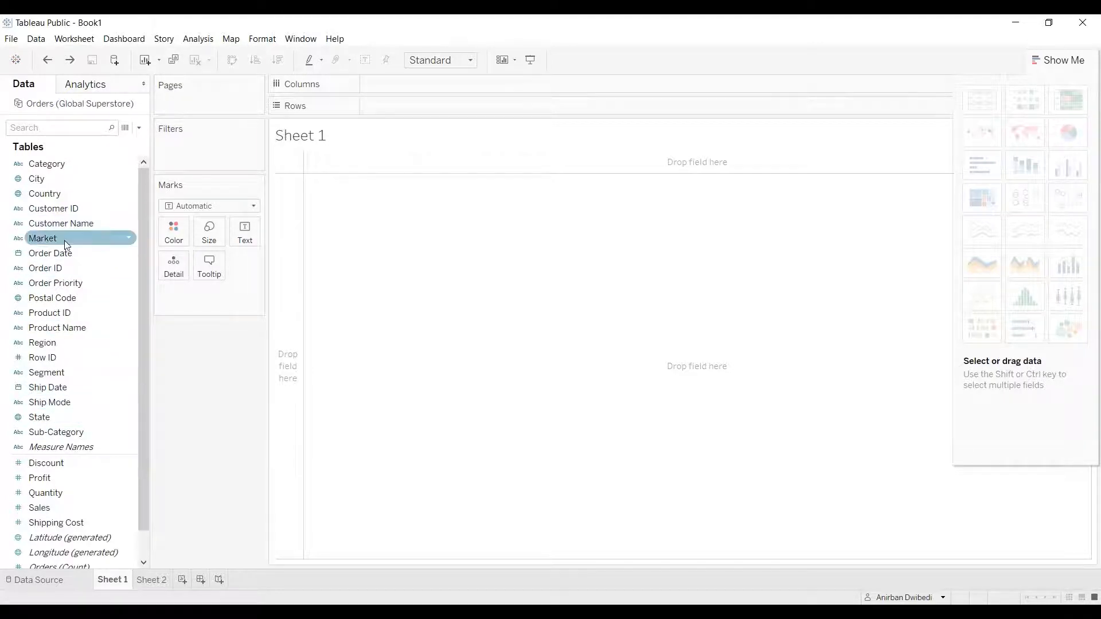
pyautogui.moveTo(50, 253); pyautogui.dragTo(395, 106)
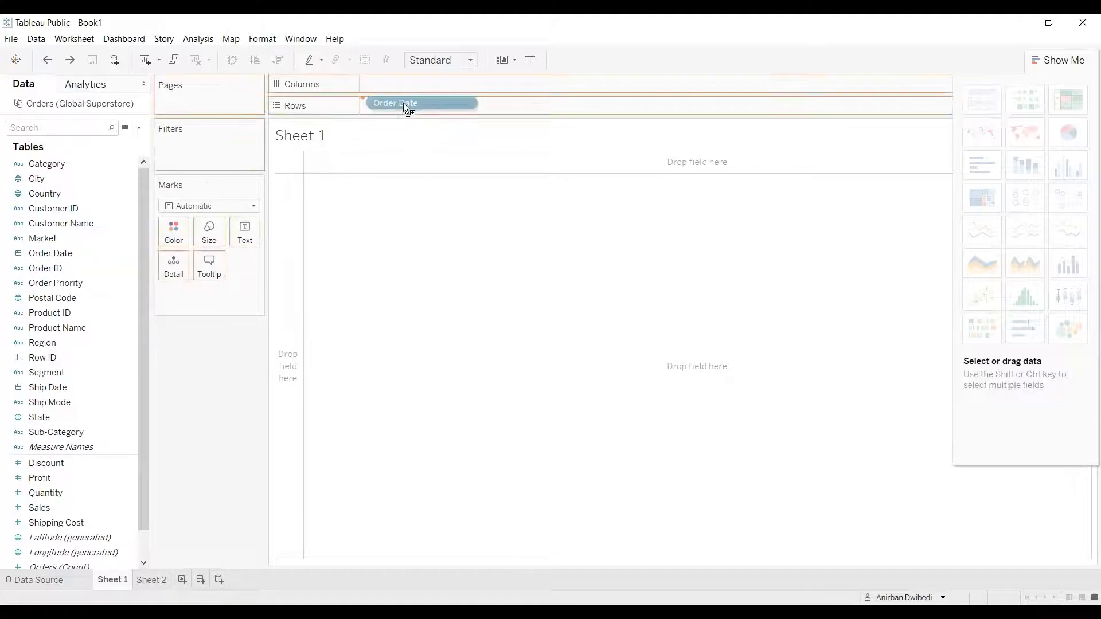
pyautogui.moveTo(50, 253); pyautogui.dragTo(411, 105)
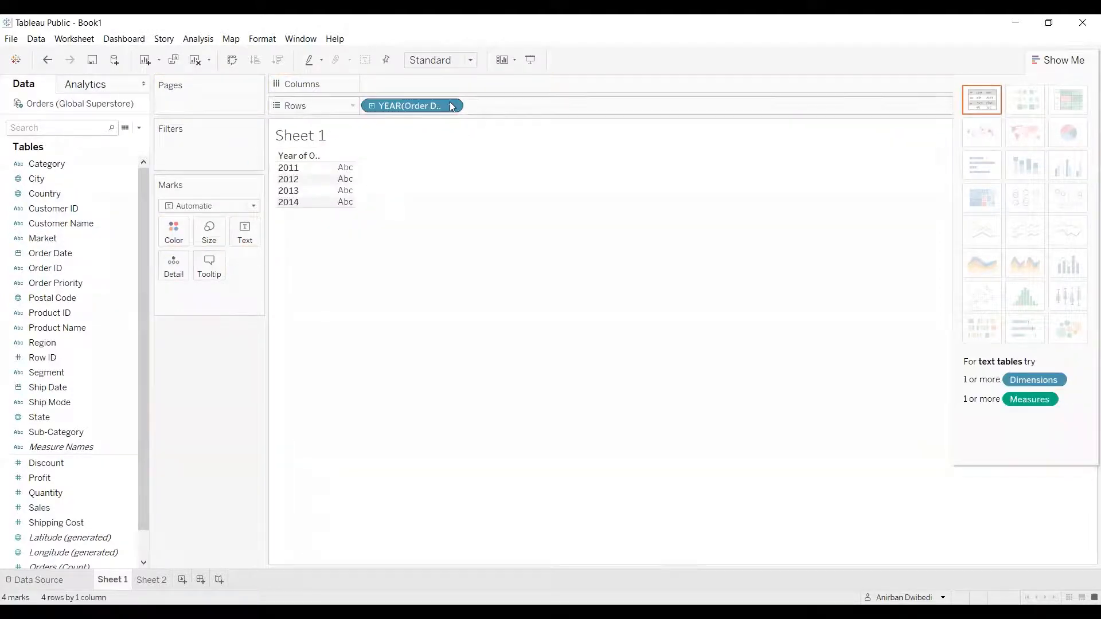
# Step: Set the Order Date pill to discrete exact Day, listing 1,430 order days
pyautogui.click(451, 106)
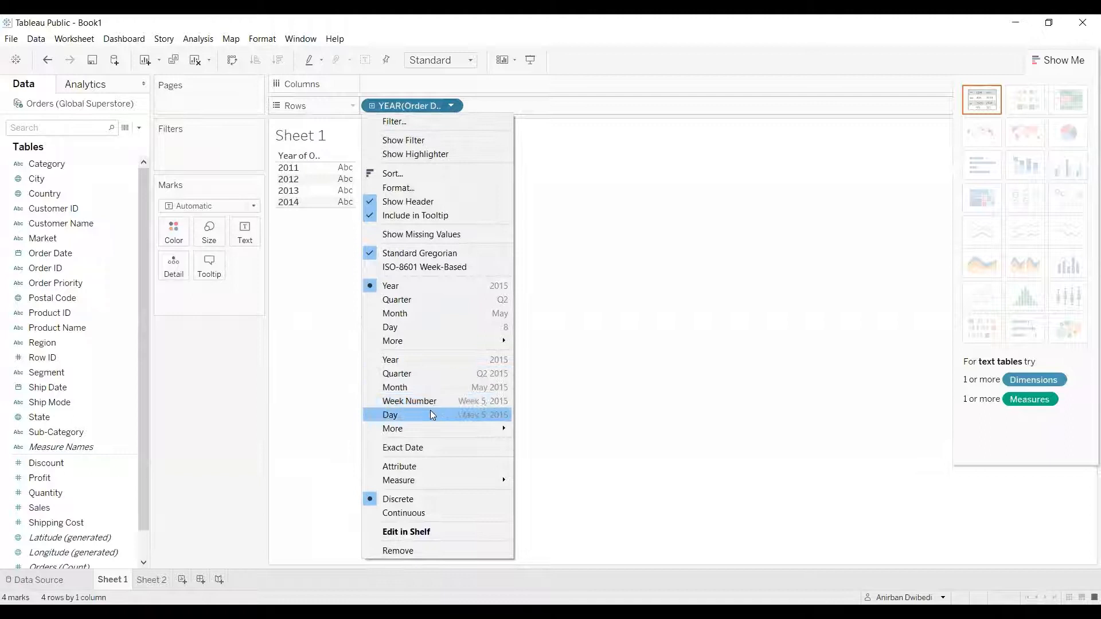
pyautogui.click(391, 414)
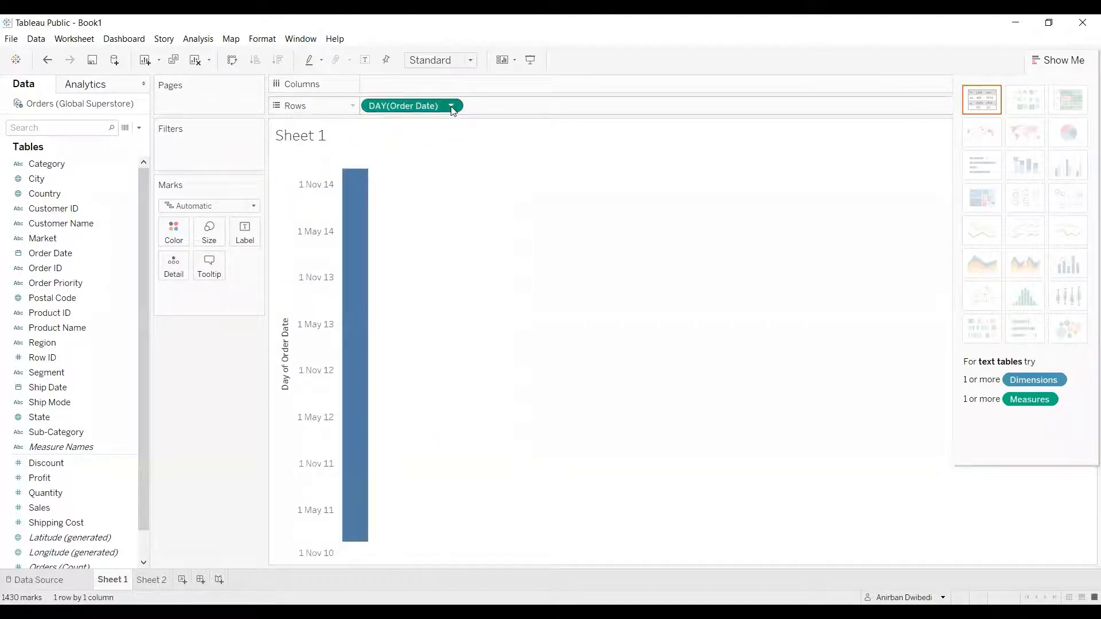
pyautogui.click(451, 106)
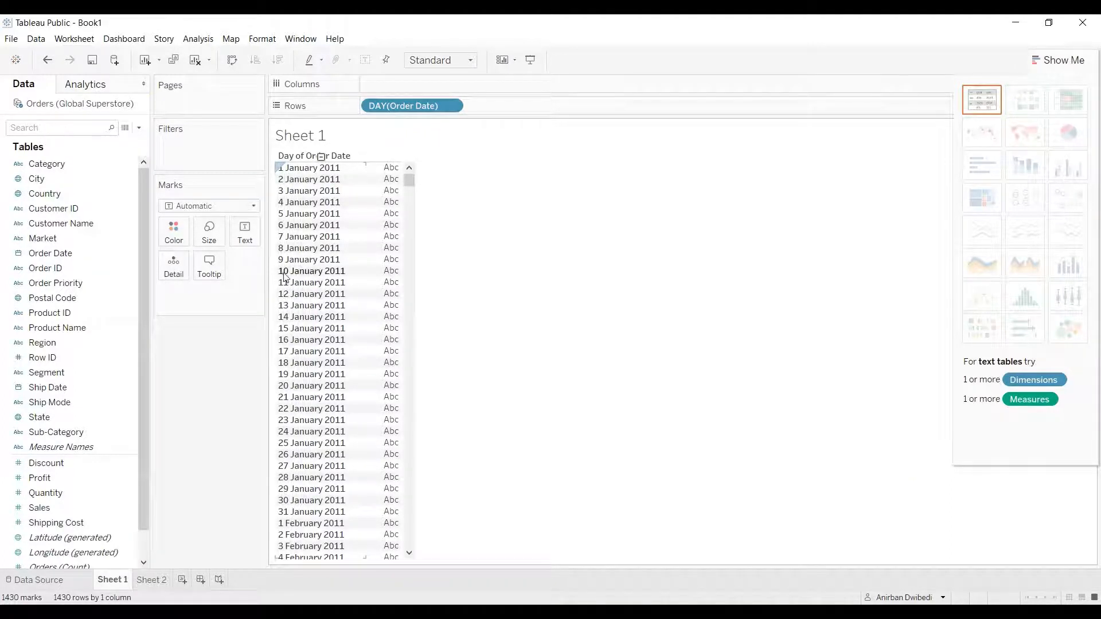
pyautogui.moveTo(344, 283)
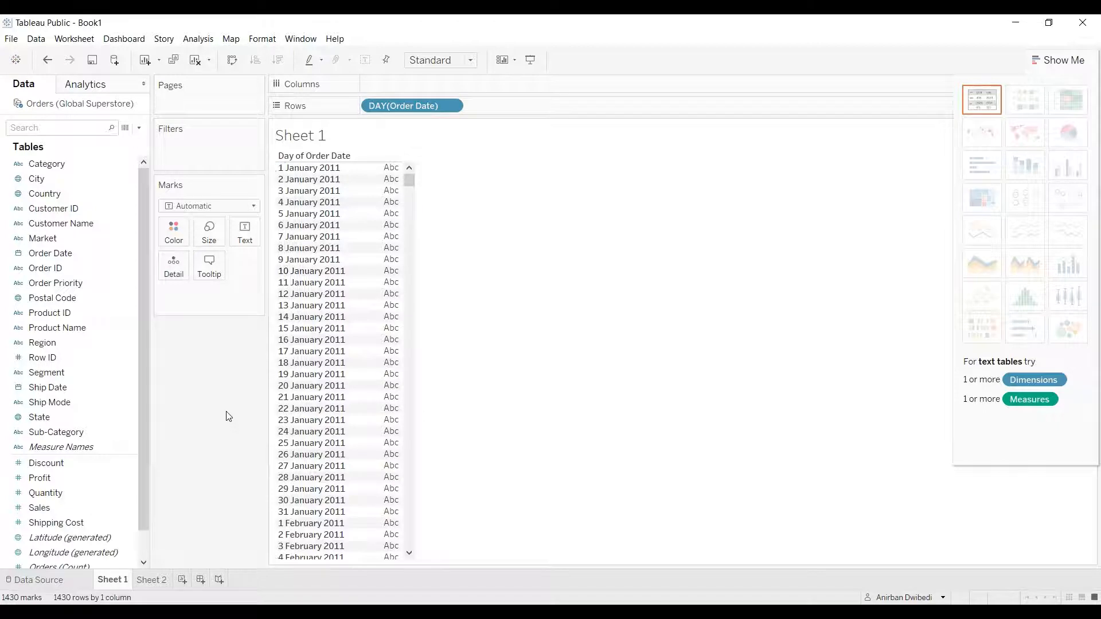
# Step: Open Order Date's Default Properties > Date Format dialog from the Data pane
pyautogui.click(51, 253)
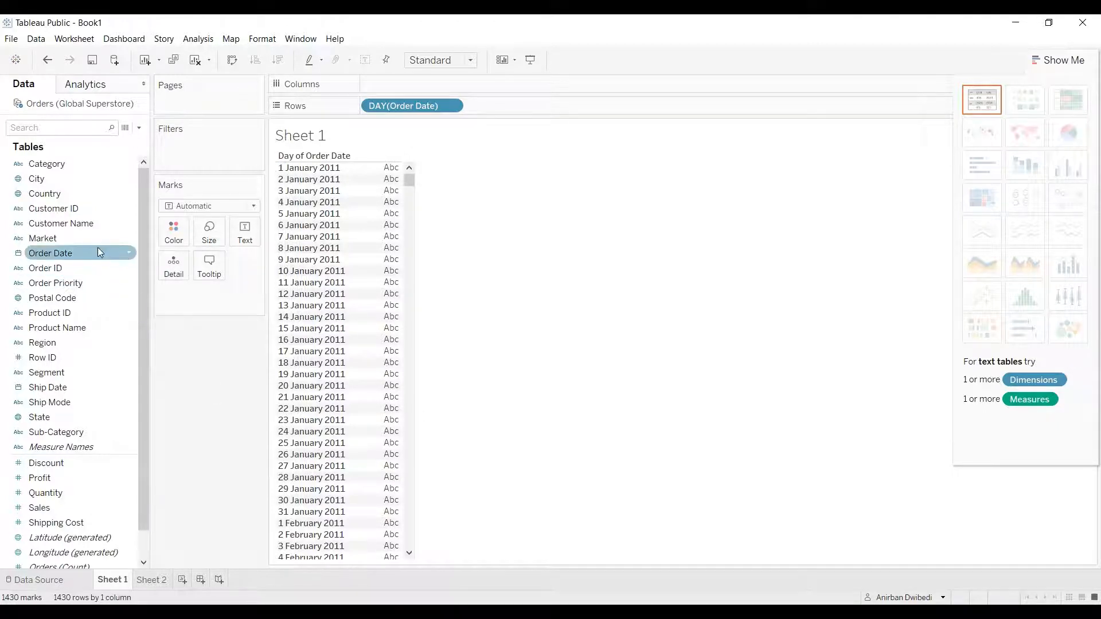
pyautogui.rightClick(50, 253)
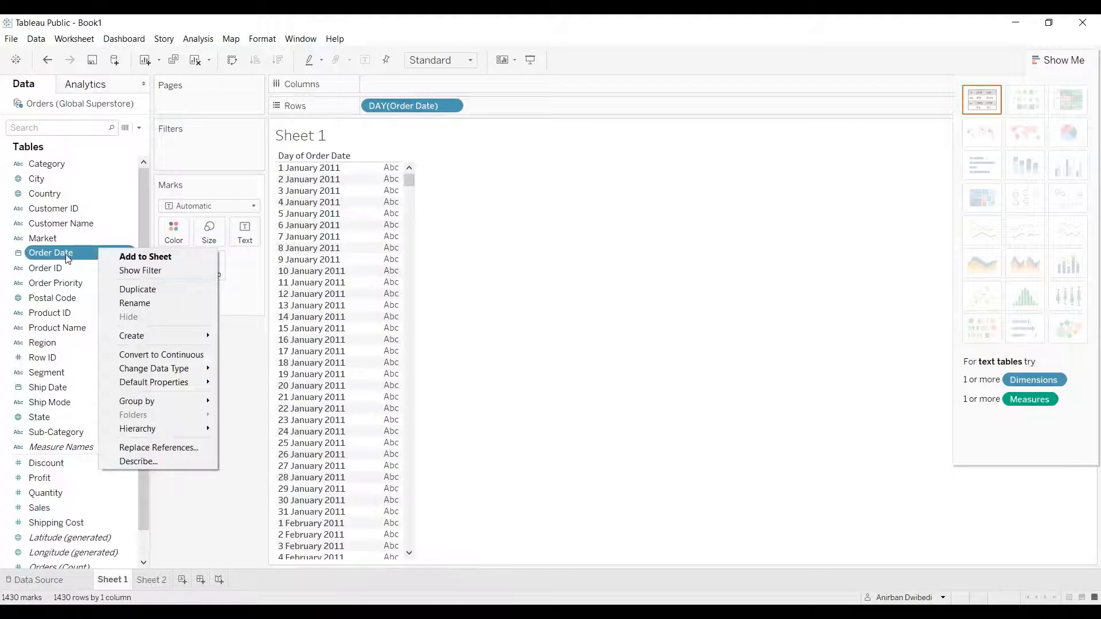
pyautogui.moveTo(153, 382)
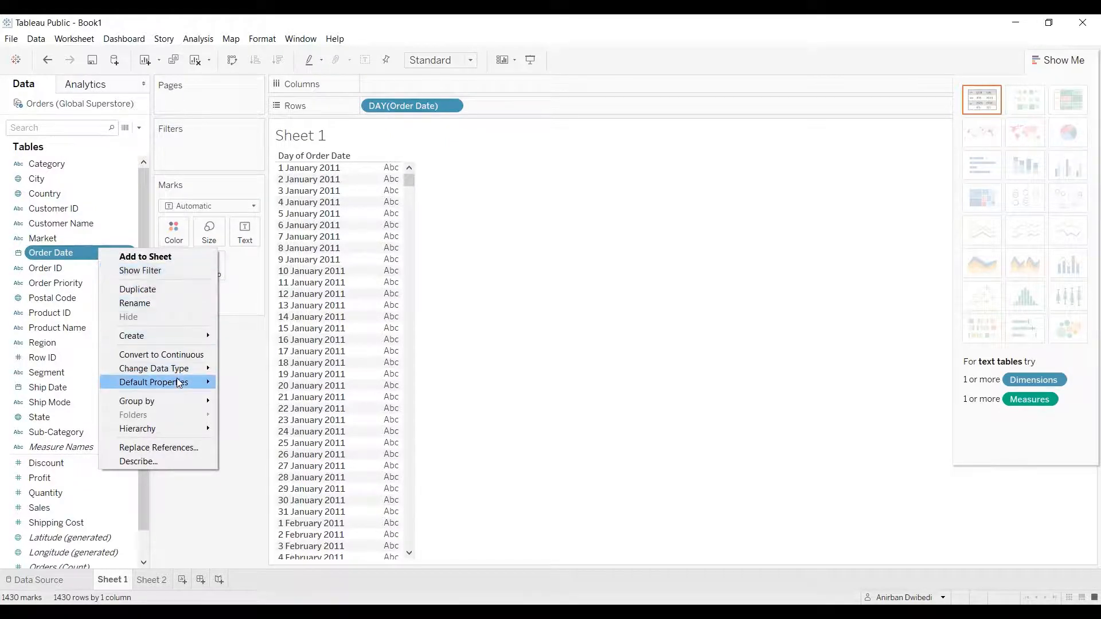
pyautogui.click(153, 382)
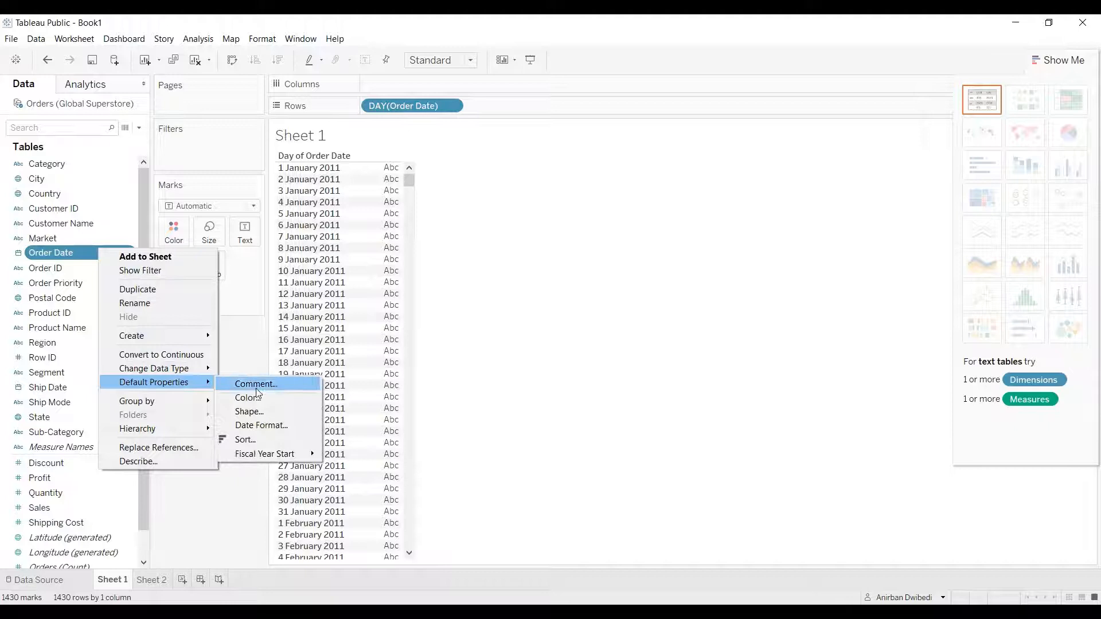
pyautogui.moveTo(279, 428)
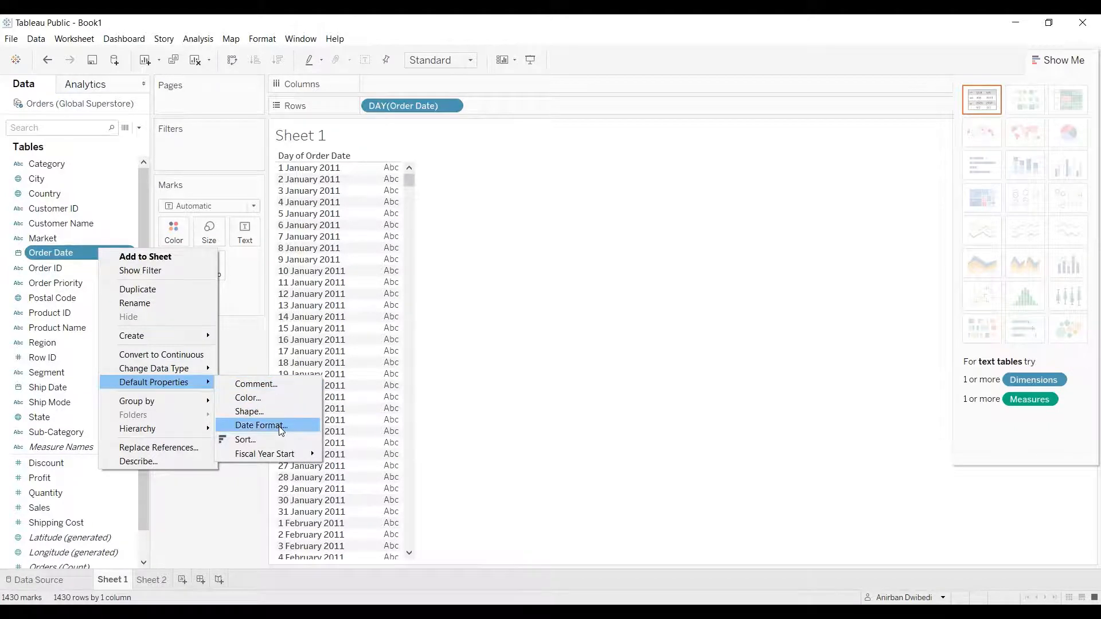
pyautogui.click(261, 425)
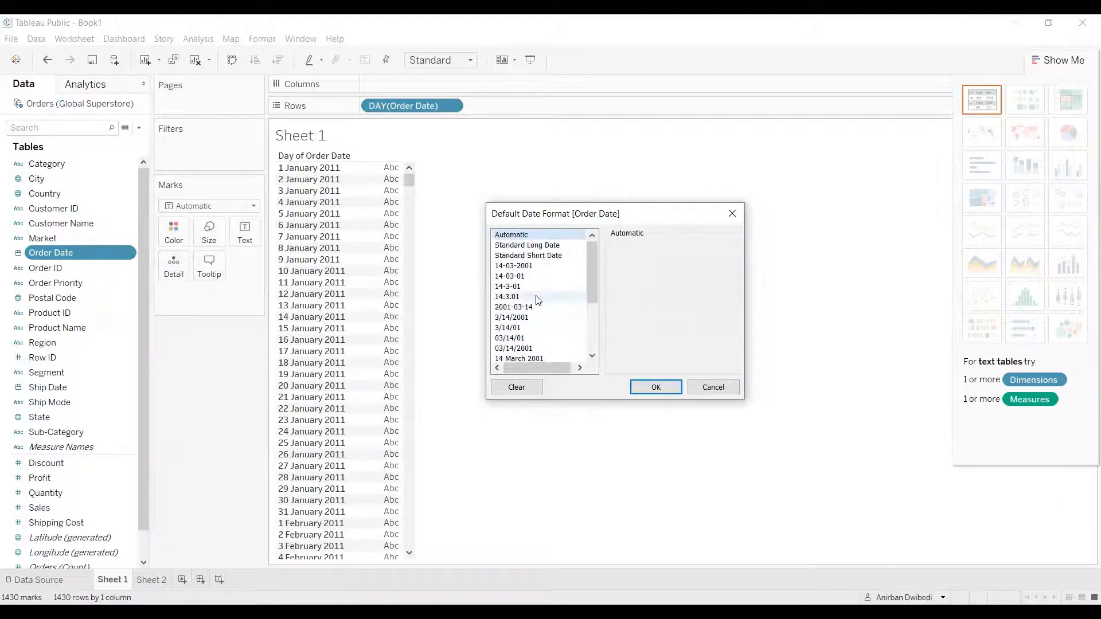
# Step: Choose the "March 14, 2001" default date format for Order Date and confirm
pyautogui.scroll(-3)
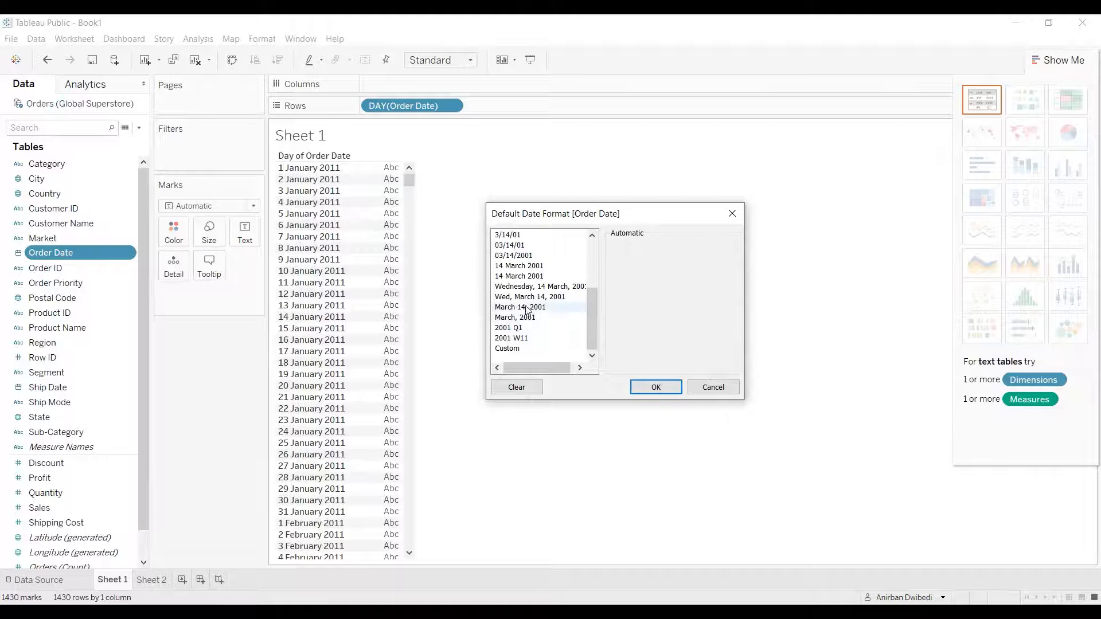
pyautogui.click(519, 307)
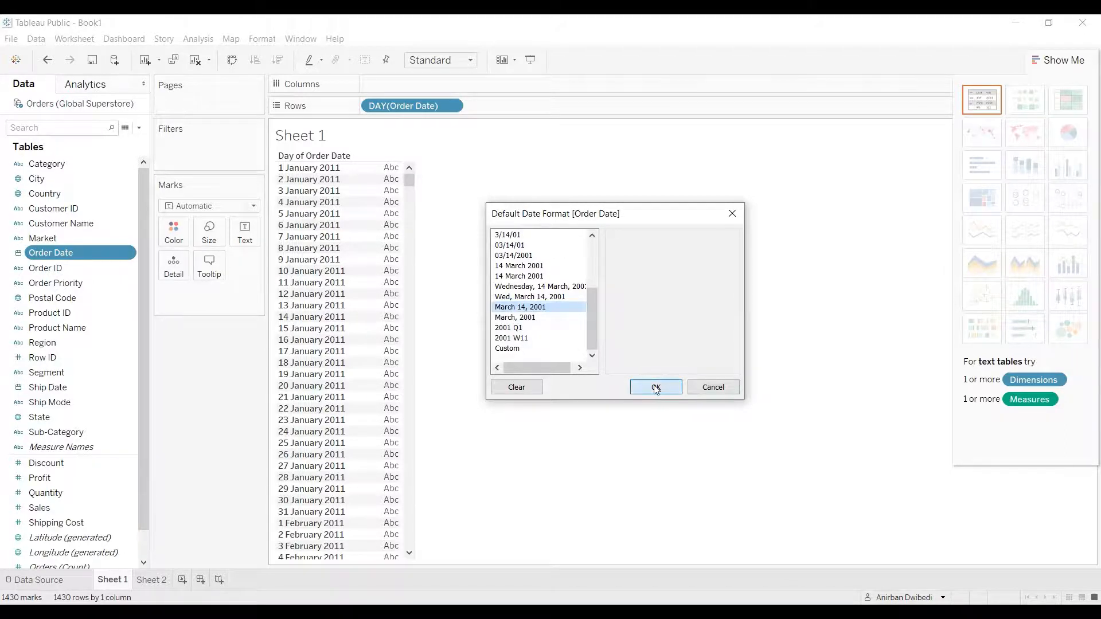
pyautogui.click(655, 387)
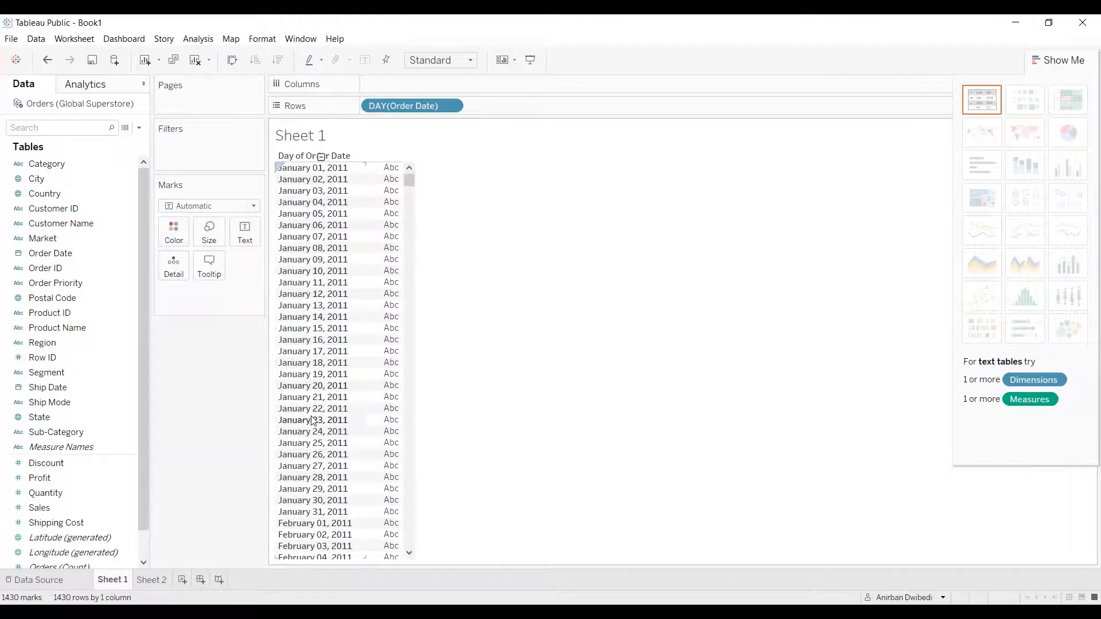